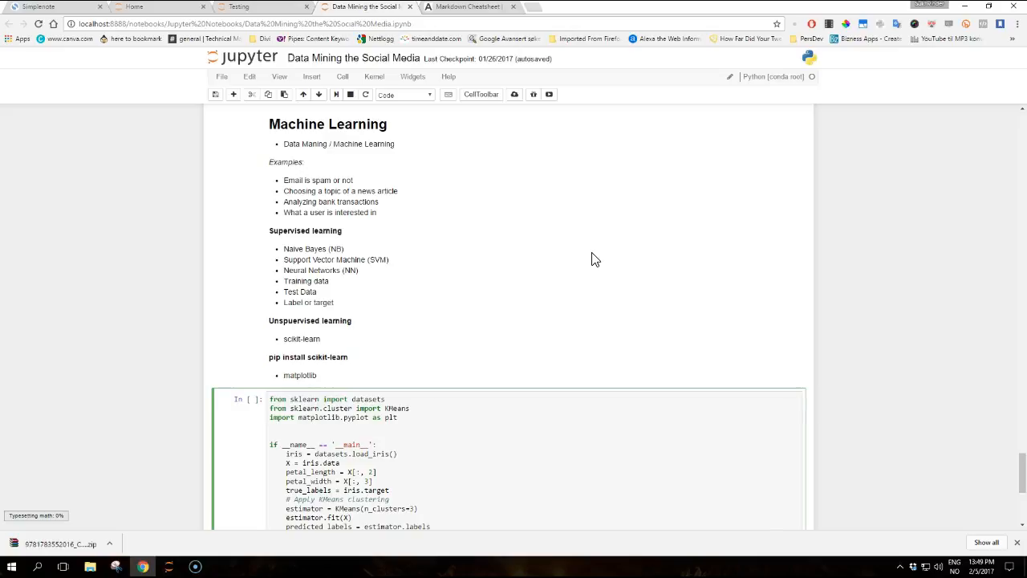
# Bring the KMeans iris code cell into view and place the cursor inside it.
pyautogui.scroll(-3)
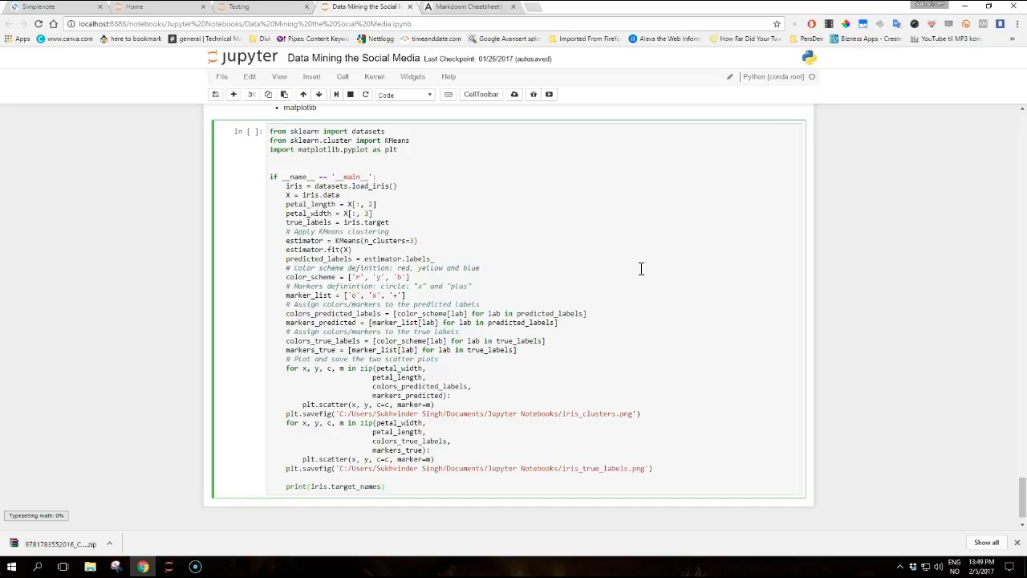
pyautogui.click(383, 484)
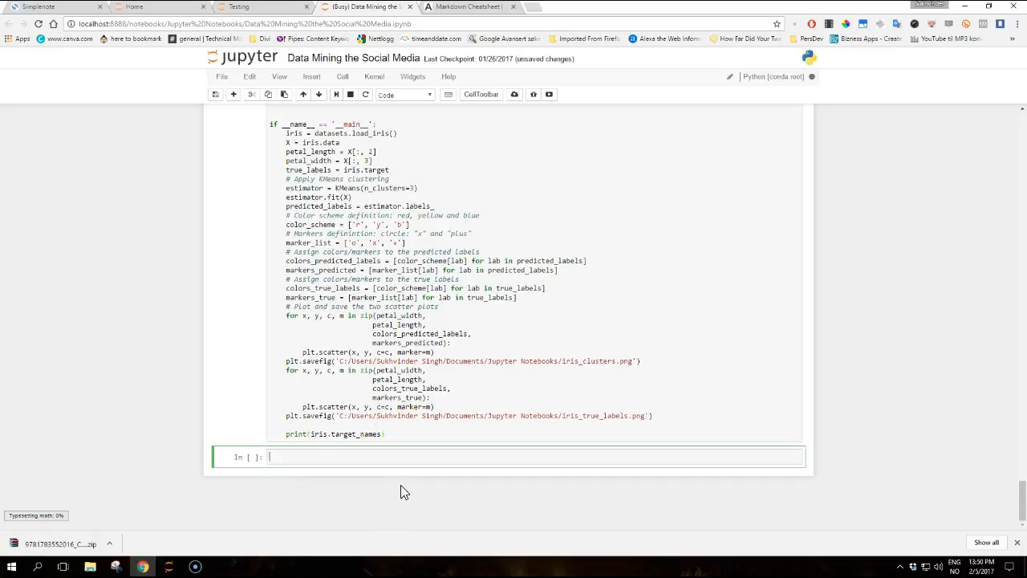
pyautogui.moveTo(811, 353)
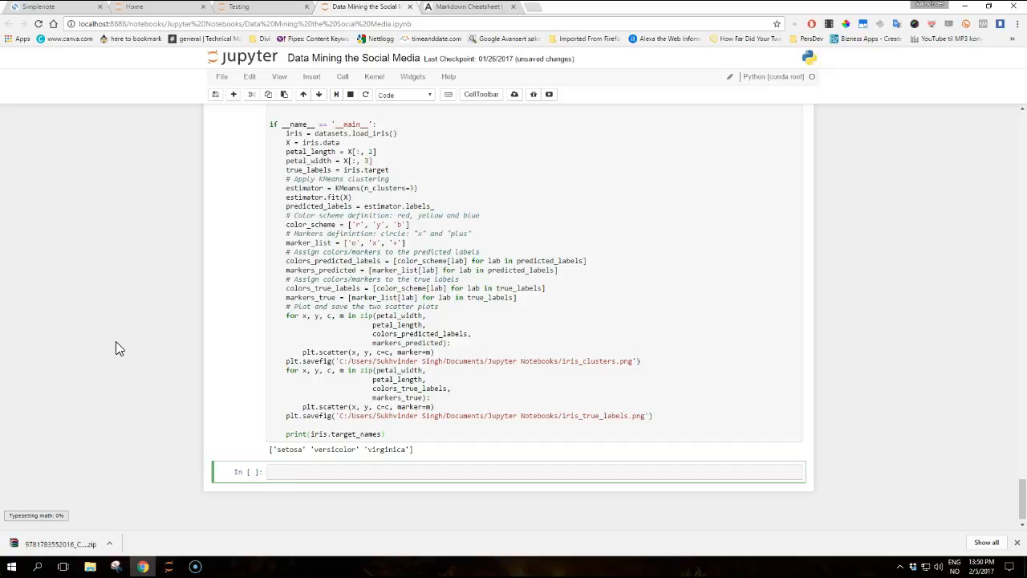
# Scroll back up to review the cell's printed species names setosa, versicolor, virginica.
pyautogui.scroll(3)
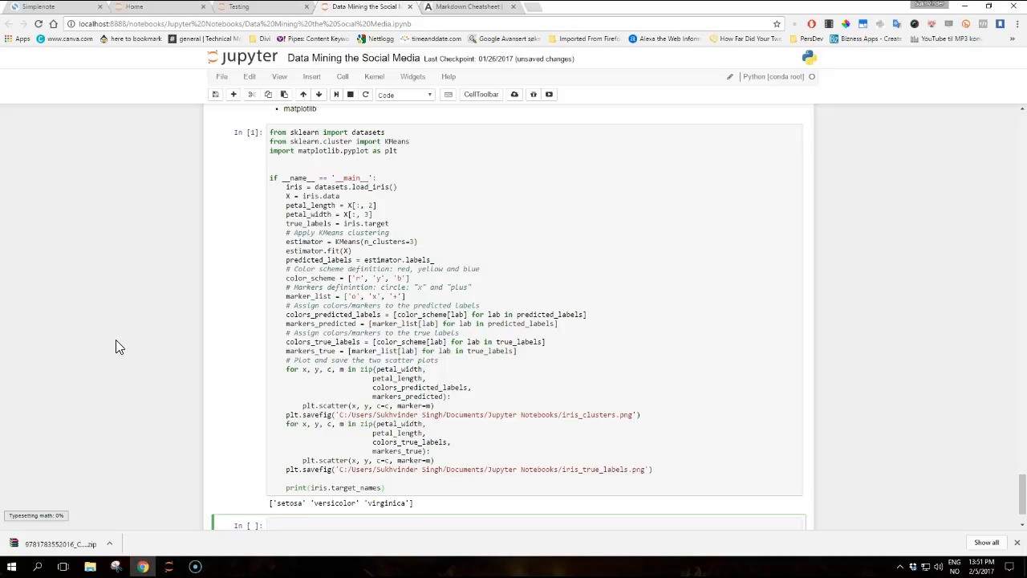
# Re-run the KMeans iris cell so it saves both scatter plots and prints the species names.
pyautogui.click(269, 524)
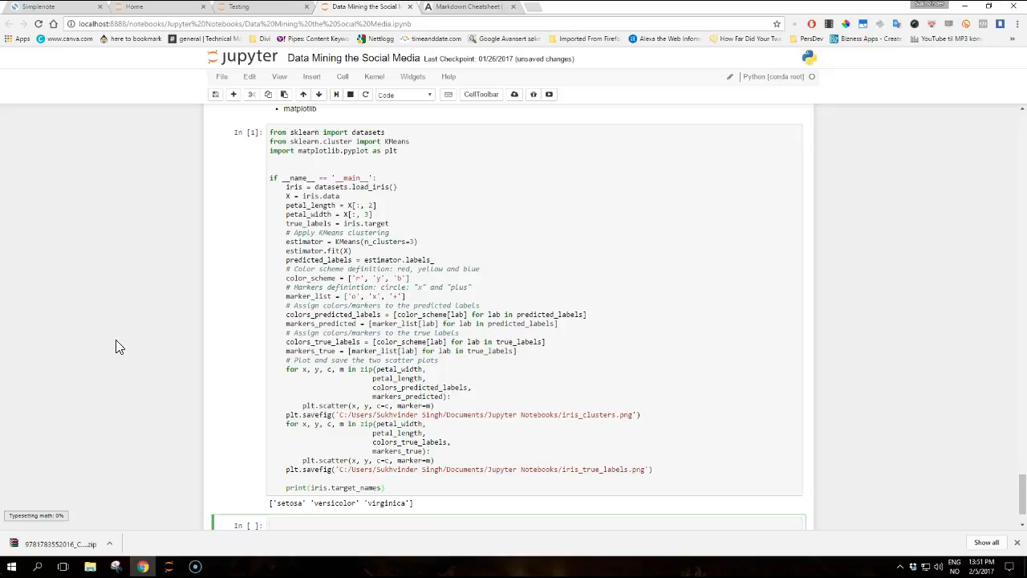
pyautogui.click(269, 525)
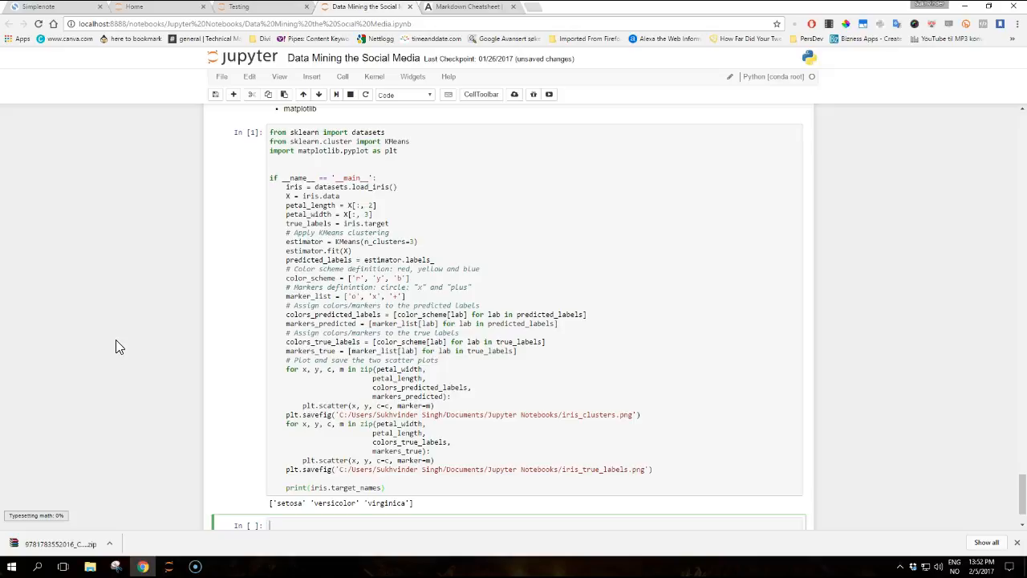
pyautogui.click(513, 93)
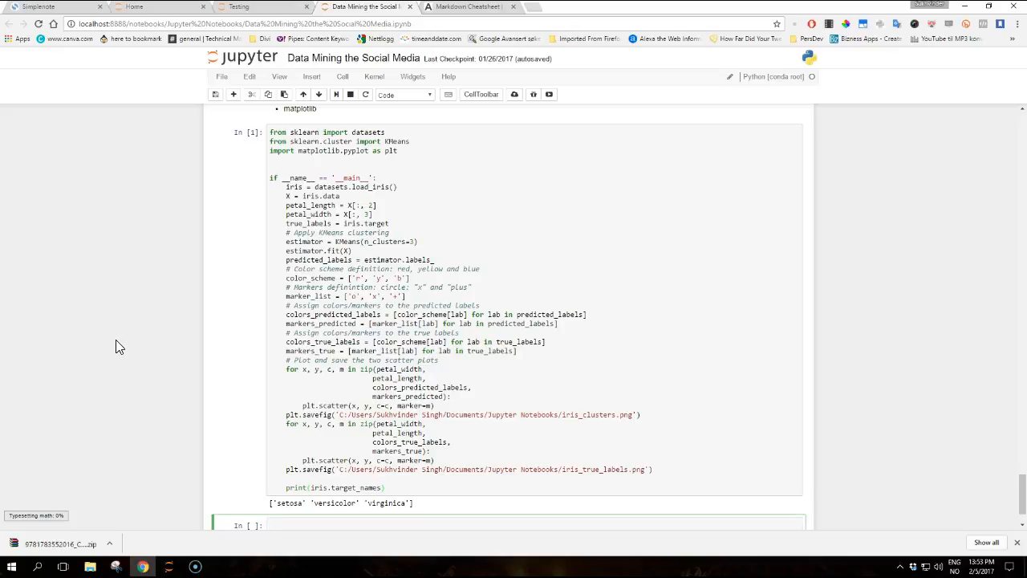
pyautogui.click(270, 524)
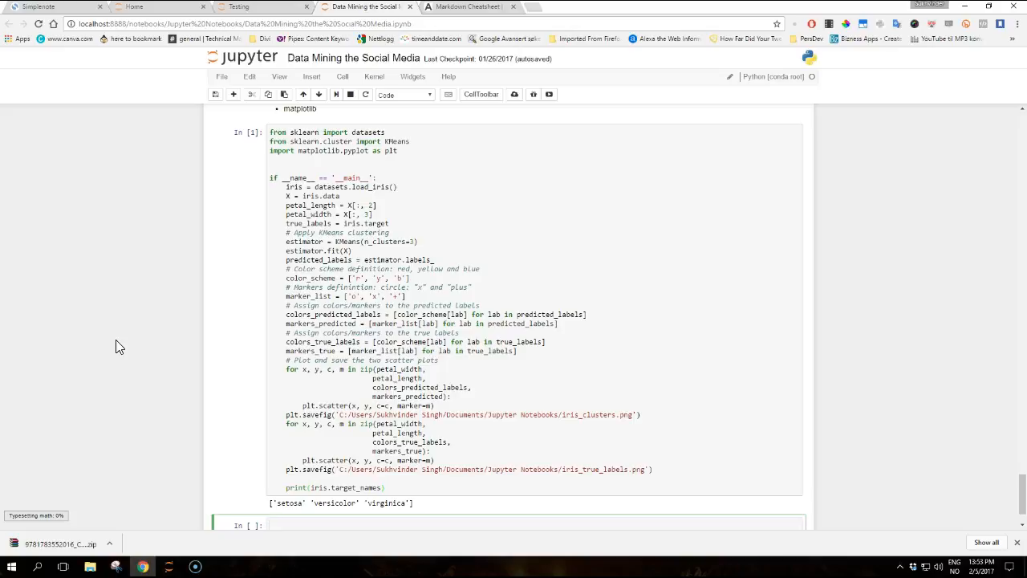
pyautogui.click(270, 525)
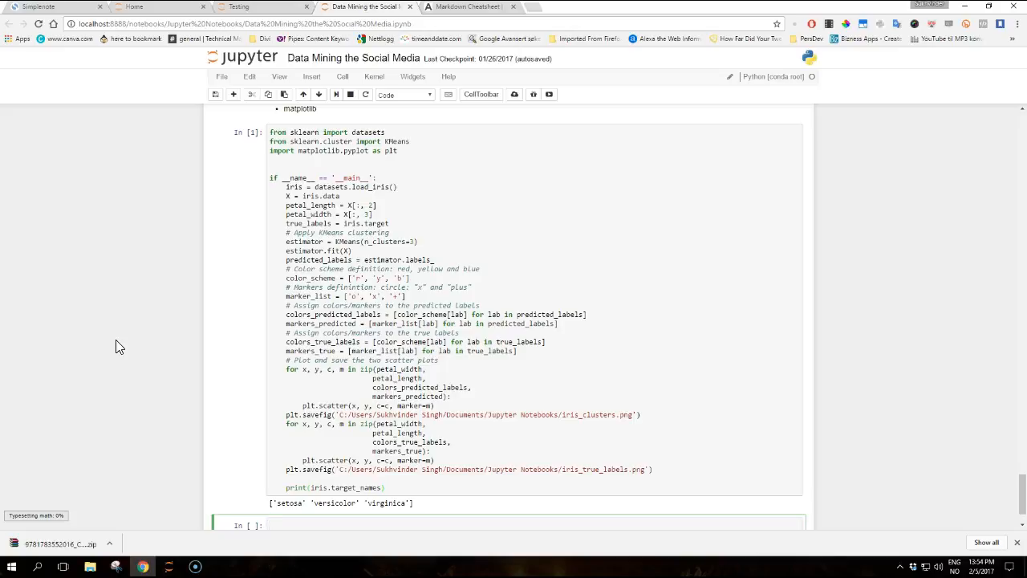
pyautogui.click(269, 525)
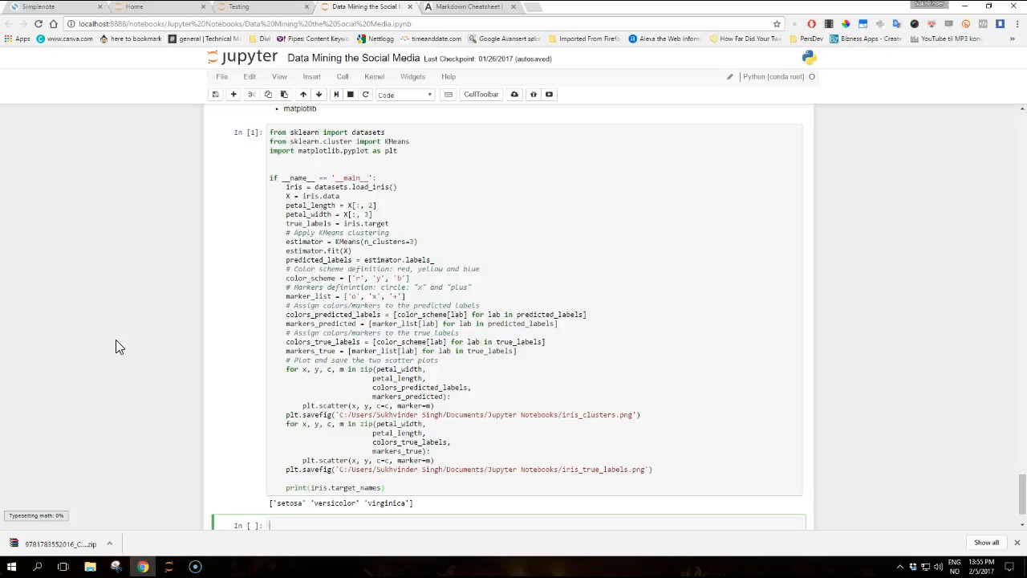
pyautogui.moveTo(161, 549)
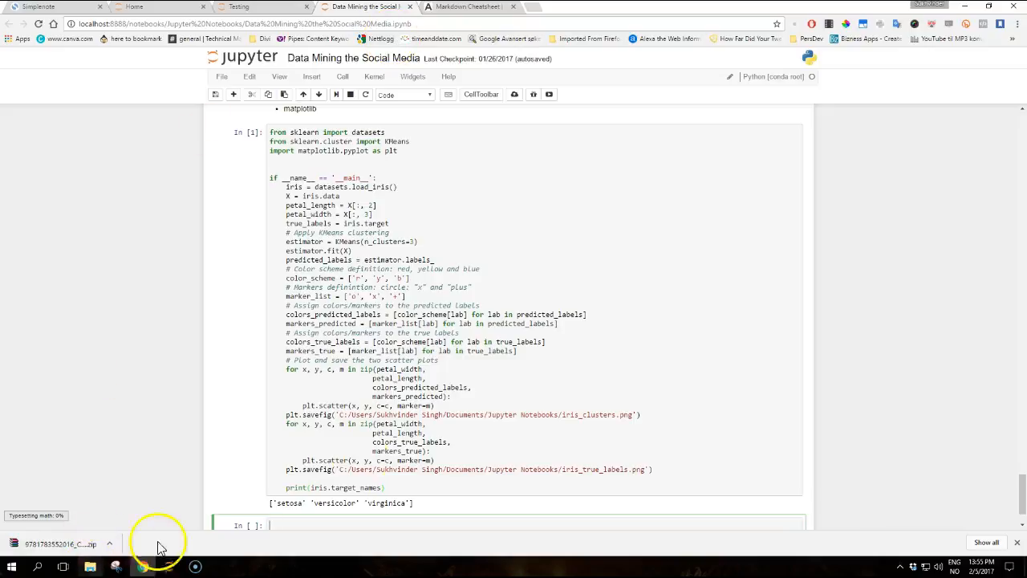
pyautogui.moveTo(523, 475)
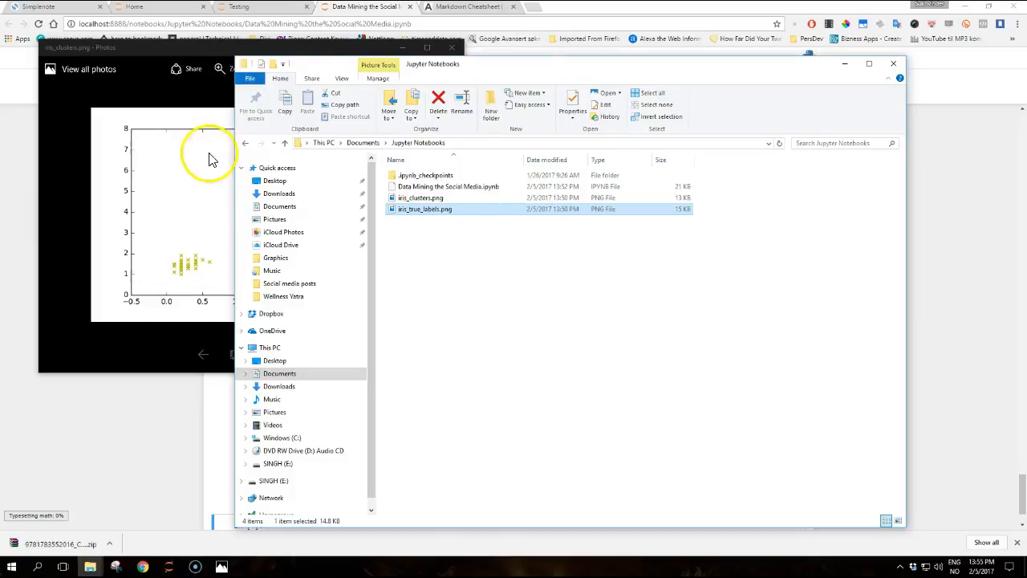
pyautogui.moveTo(780, 84)
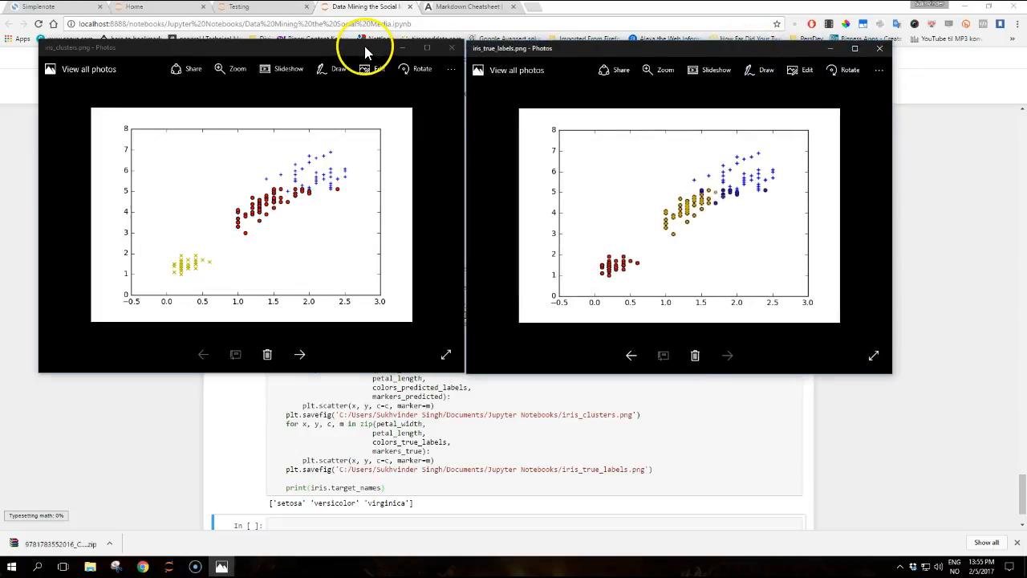
pyautogui.moveTo(553, 49)
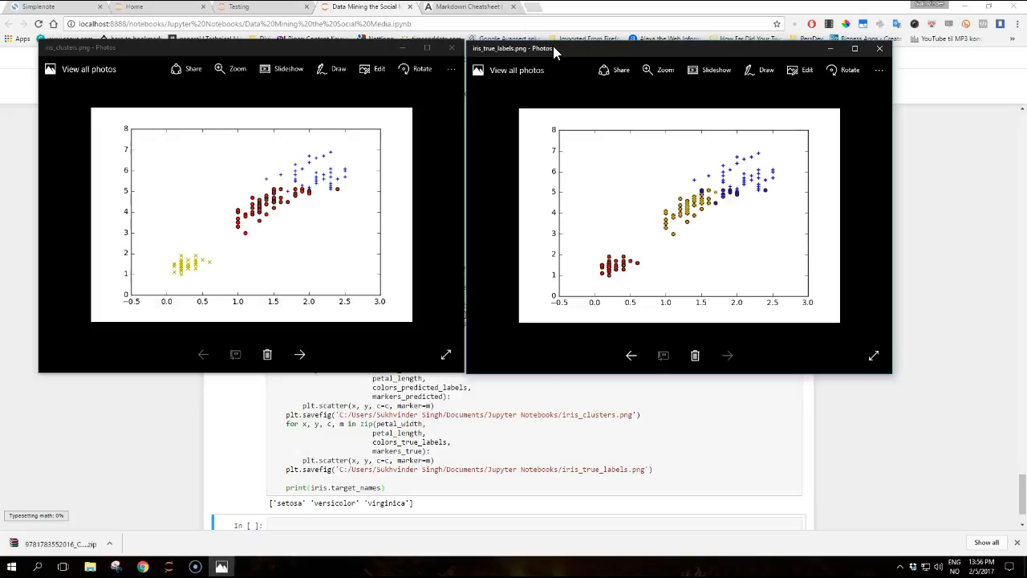
pyautogui.moveTo(519, 103)
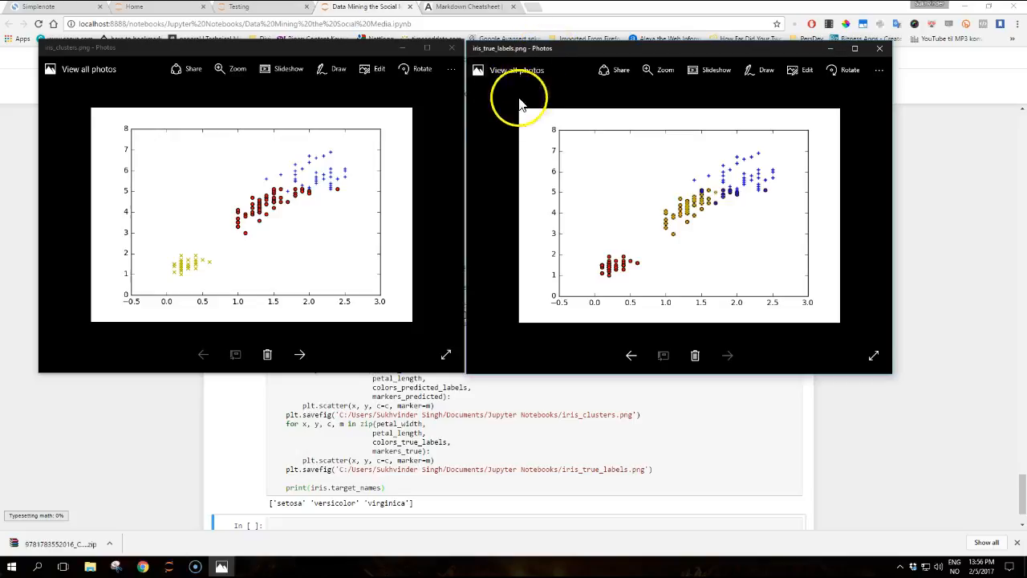
pyautogui.moveTo(83, 562)
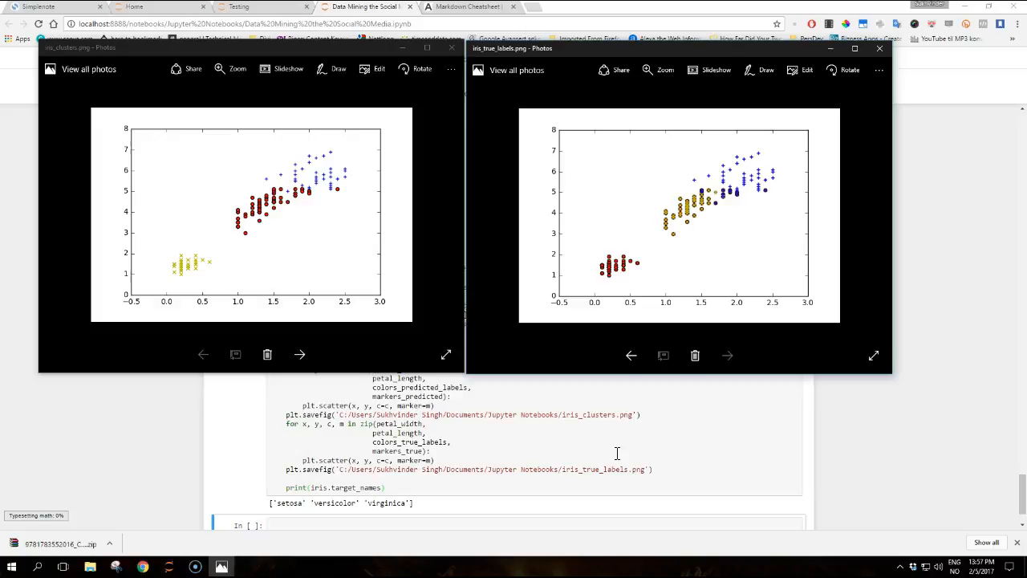
pyautogui.moveTo(39, 552)
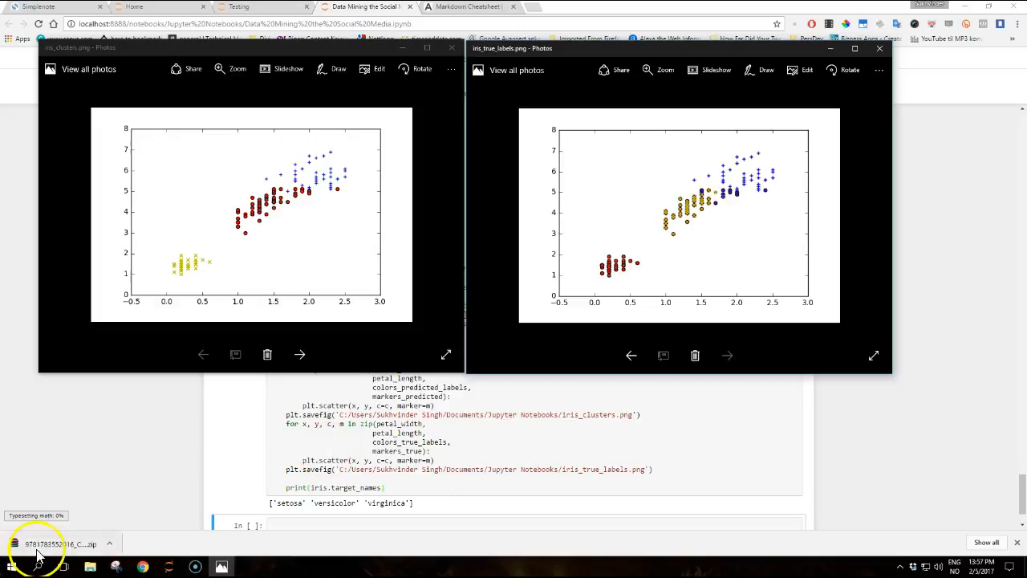